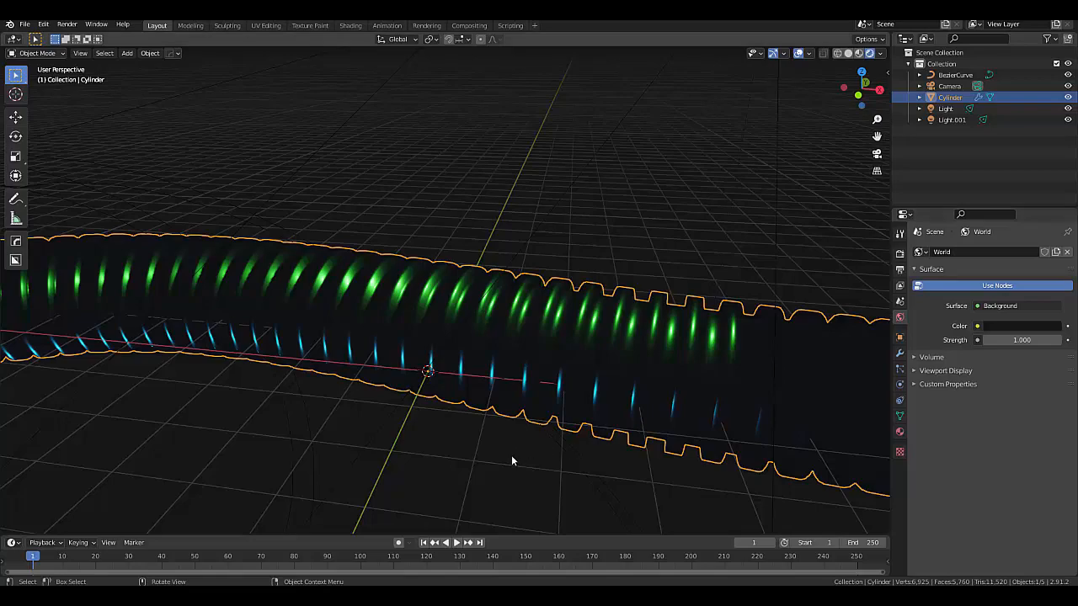
# Start a new General file, discarding the unsaved changes to the old pipe scene.
pyautogui.moveTo(512, 460); pyautogui.dragTo(480, 377)
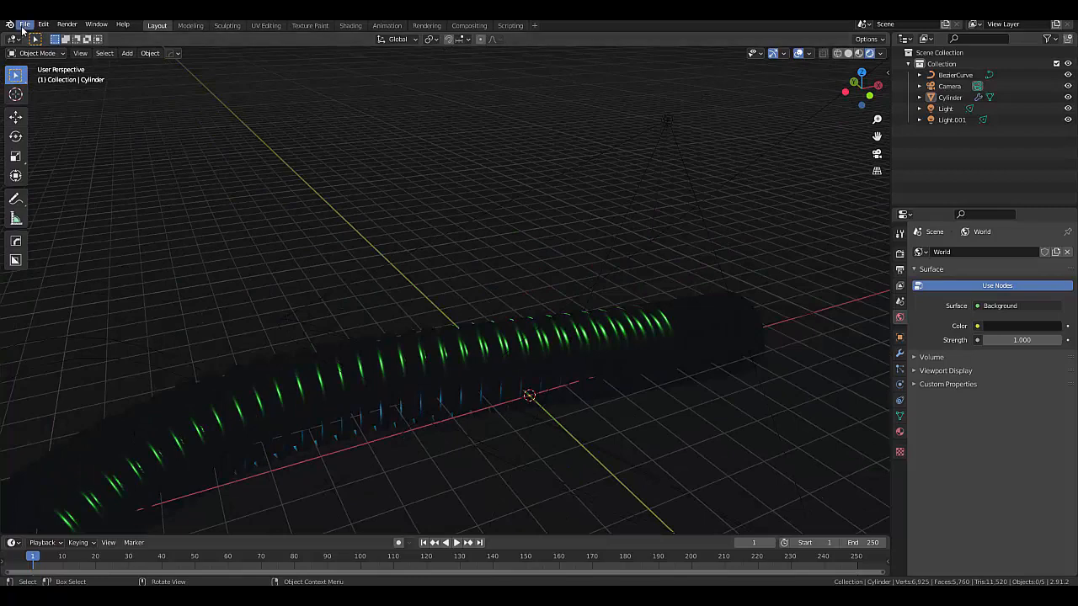
pyautogui.click(23, 24)
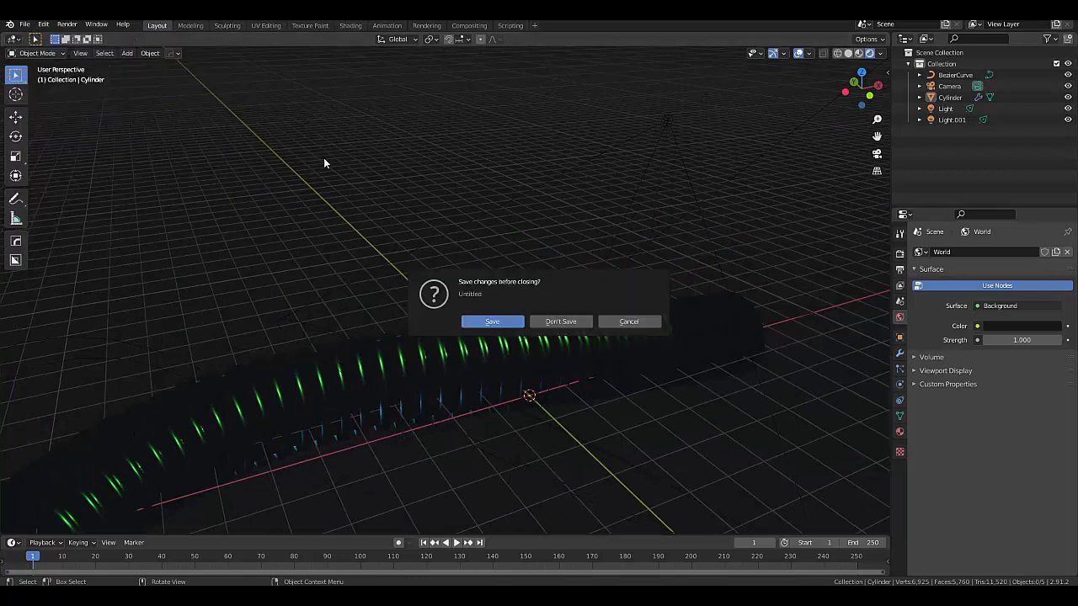
pyautogui.click(561, 321)
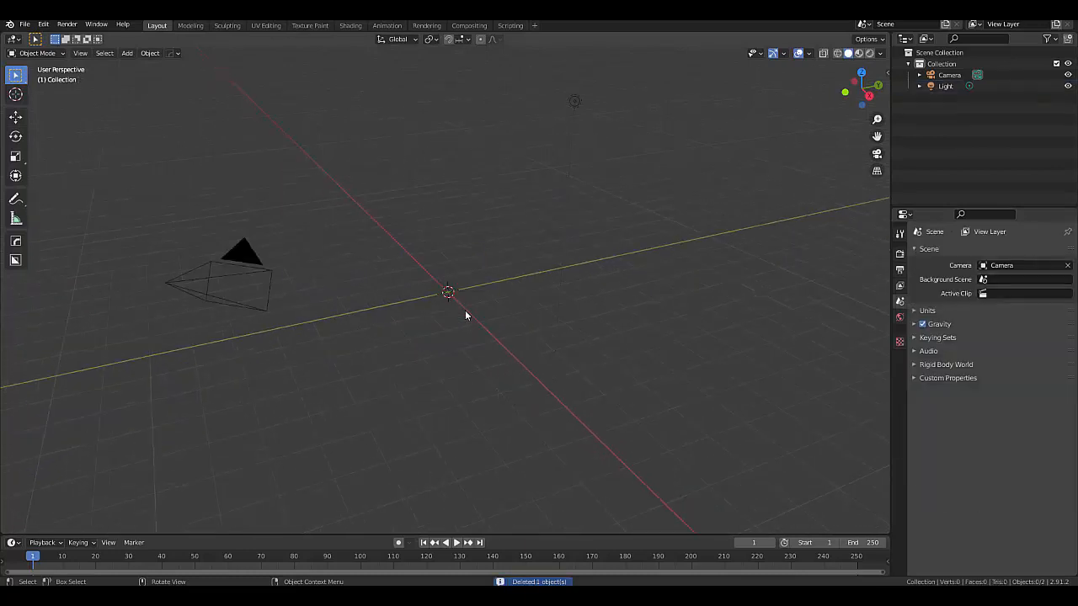
# Add a cylinder and set its Cap Fill Type to Nothing.
pyautogui.click(127, 53)
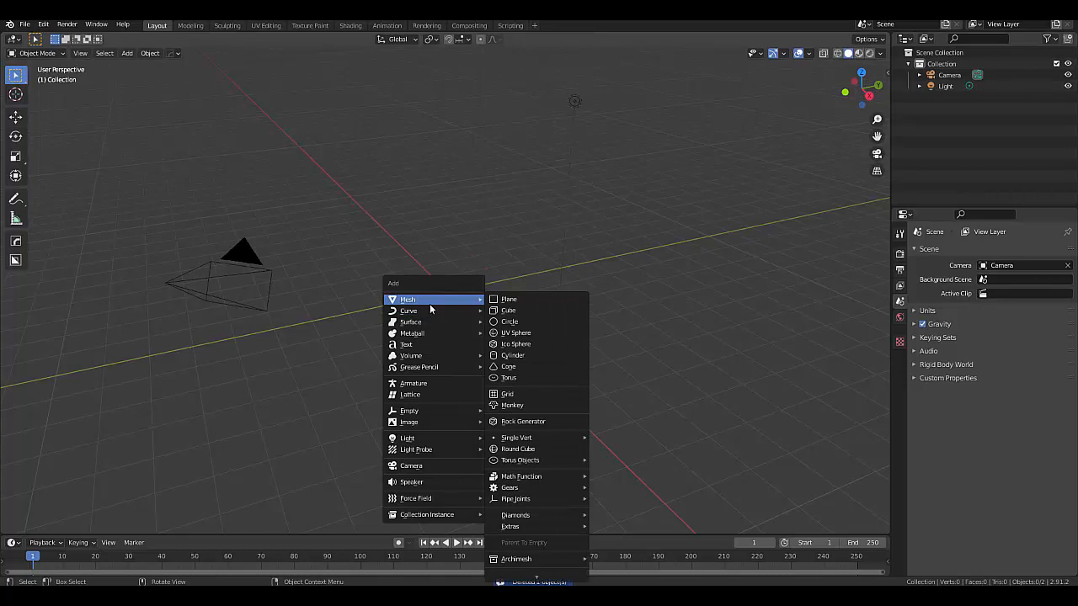
pyautogui.moveTo(512, 354)
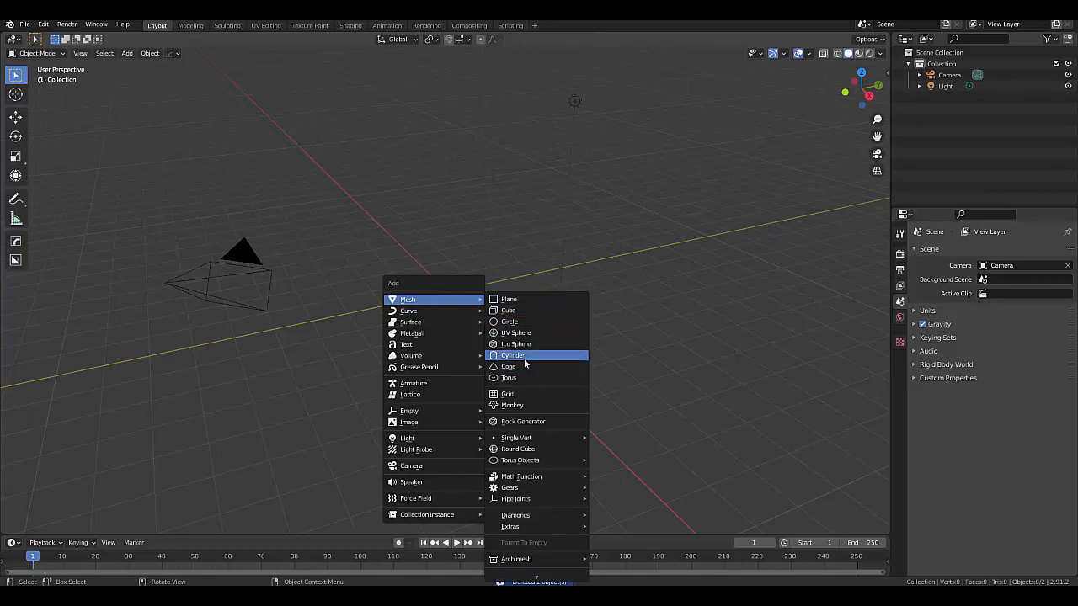
pyautogui.click(513, 354)
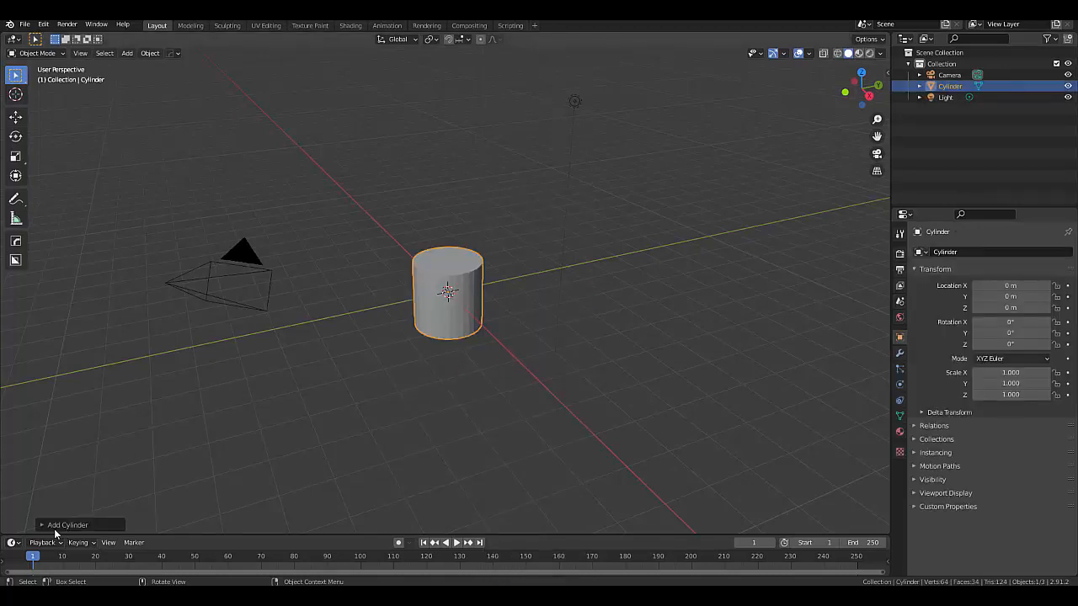
pyautogui.click(69, 524)
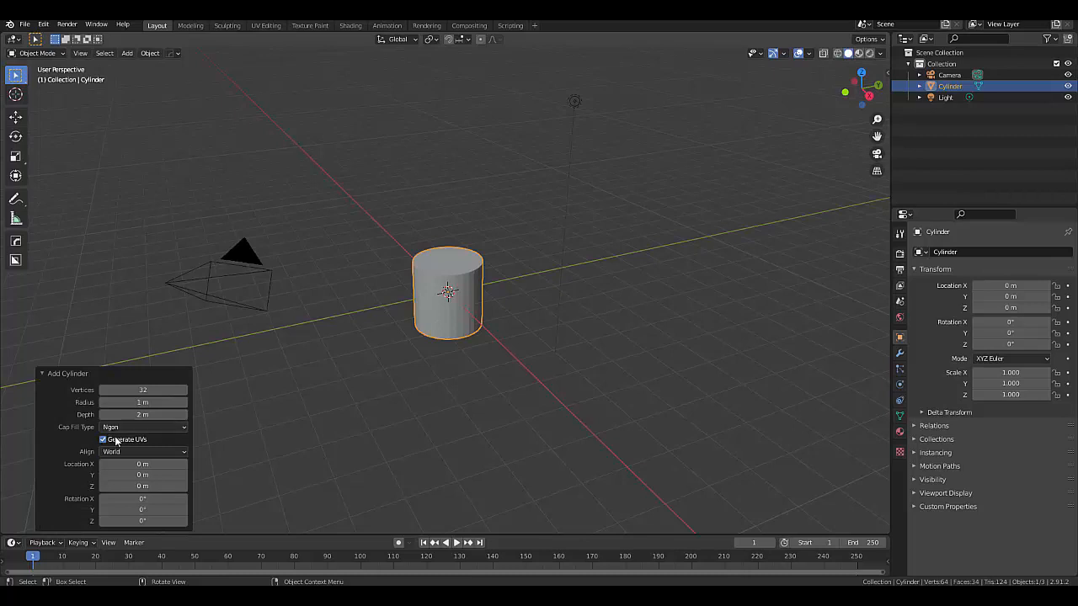
pyautogui.click(143, 427)
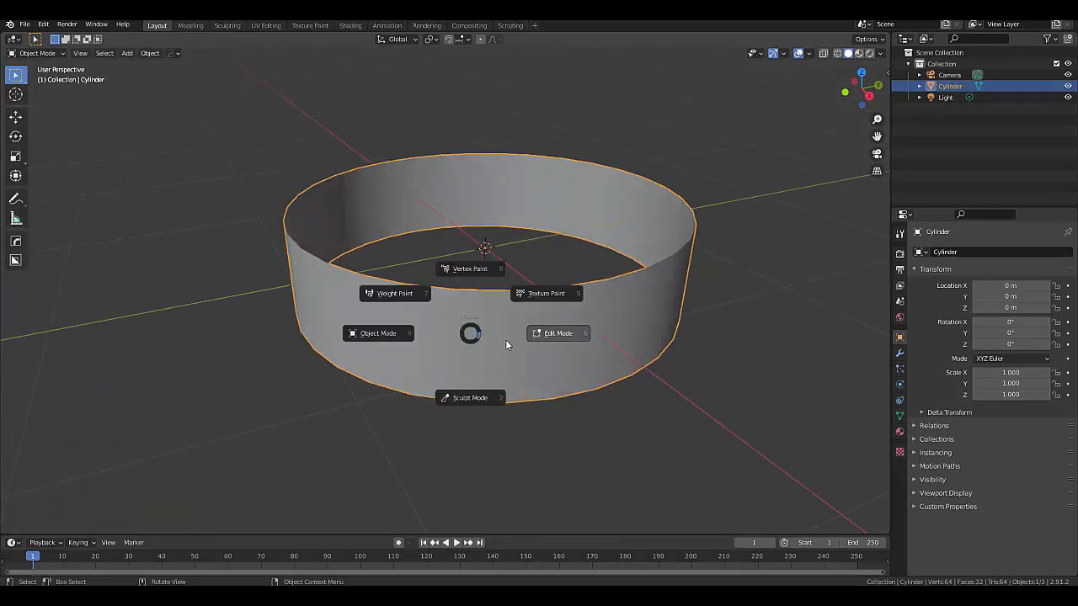
# In Edit Mode, place one loop cut around the middle of the ring.
pyautogui.click(557, 333)
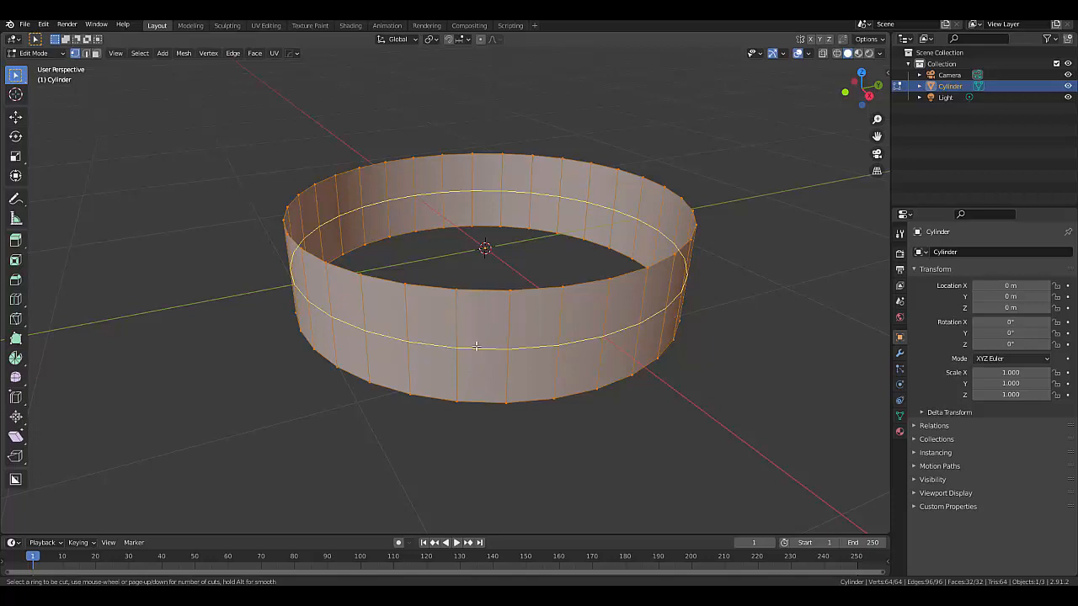
pyautogui.click(476, 345)
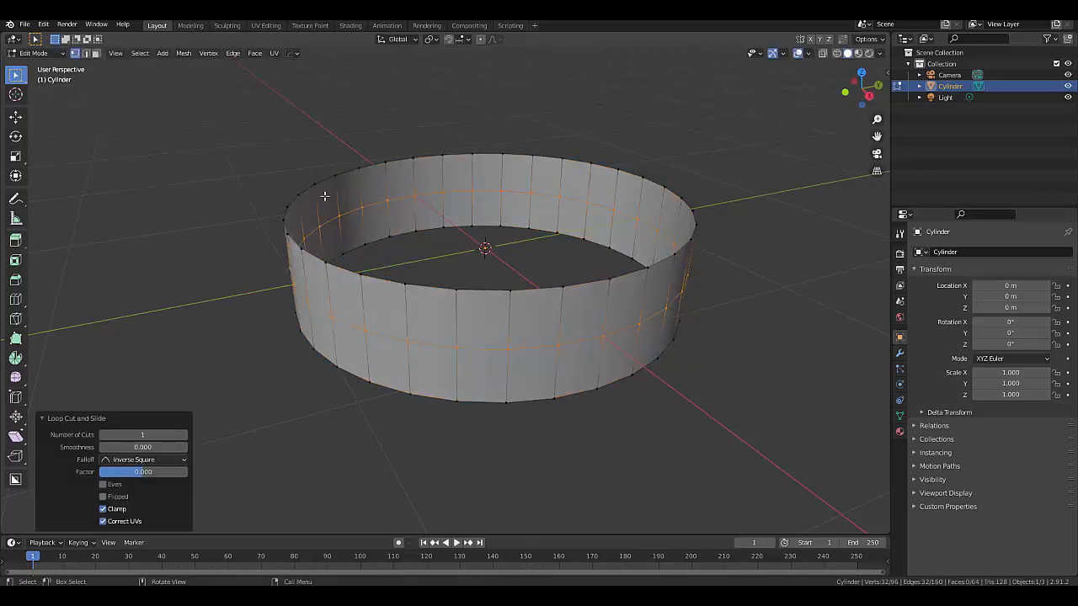
pyautogui.moveTo(671, 425)
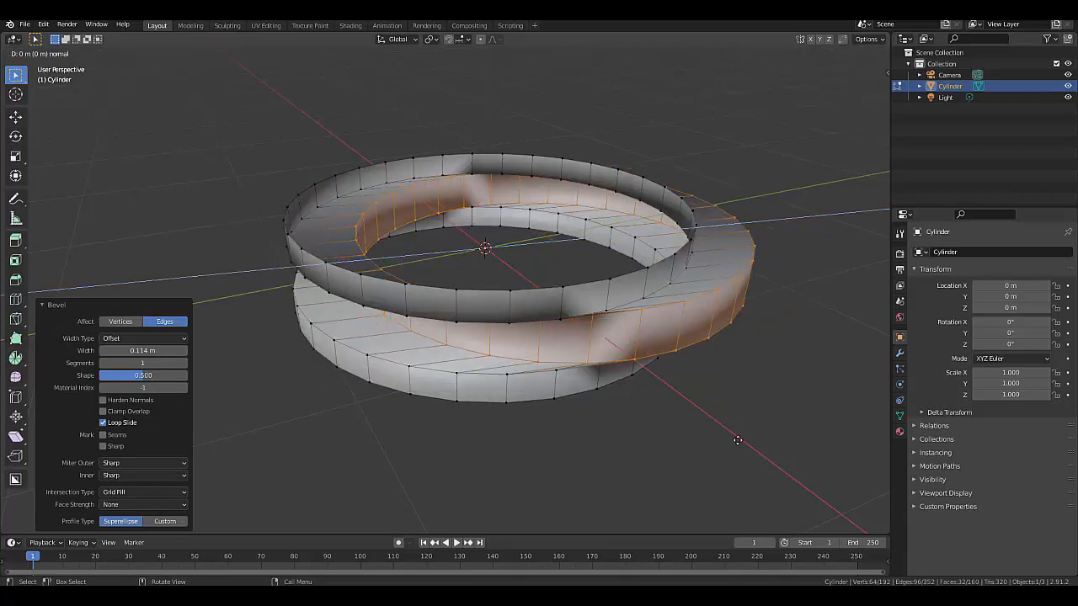
pyautogui.moveTo(703, 400)
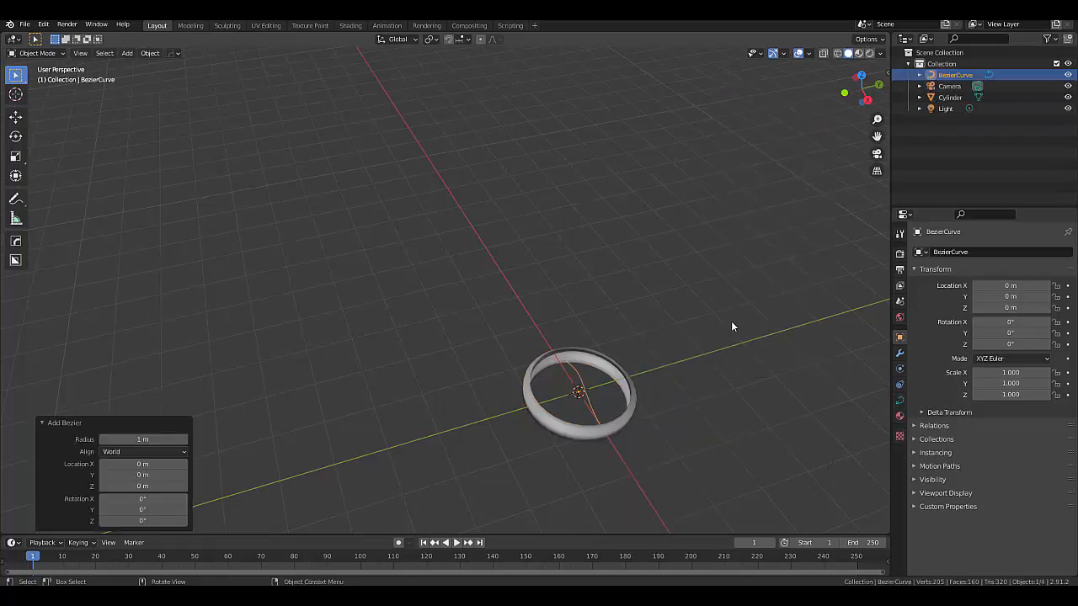
# Scale the Bezier curve up by a factor of 10.
pyautogui.press('s')
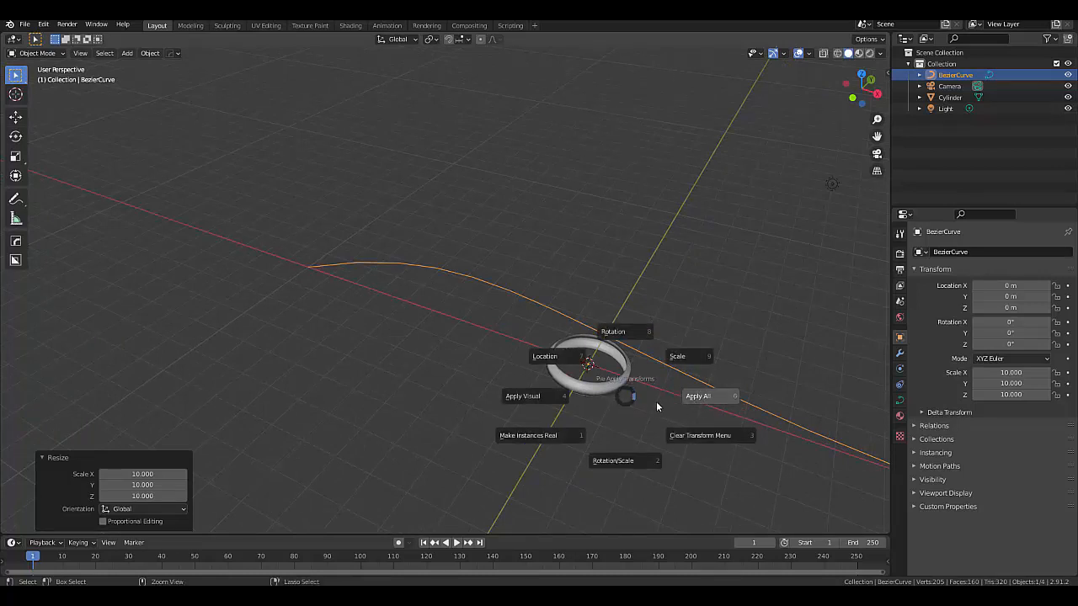
pyautogui.moveTo(628, 397)
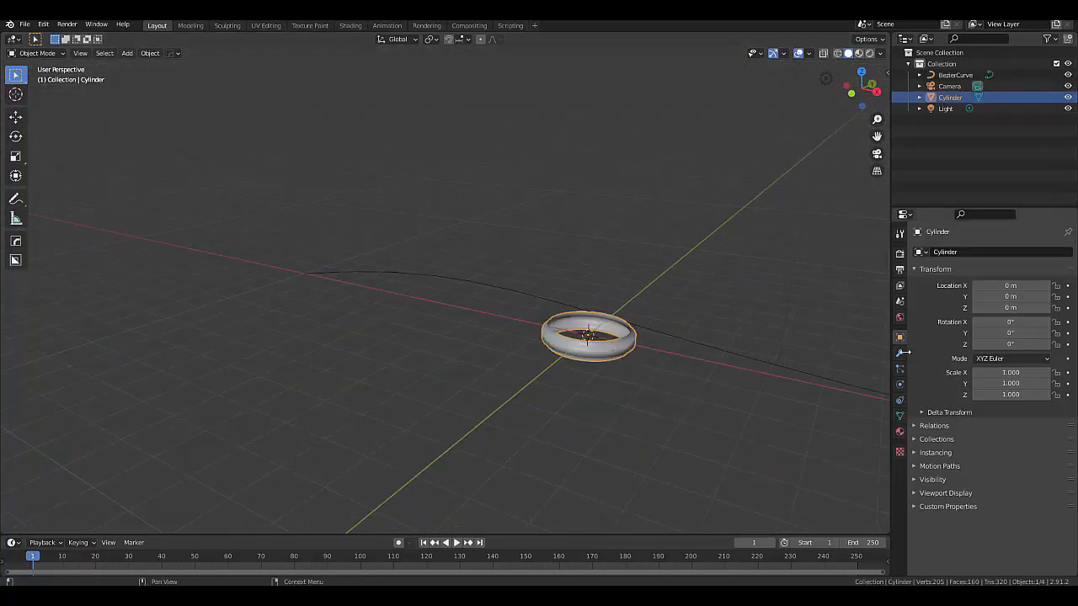
# Add an Array modifier to the ring with Relative Offset X 0 and Z 1.
pyautogui.click(900, 352)
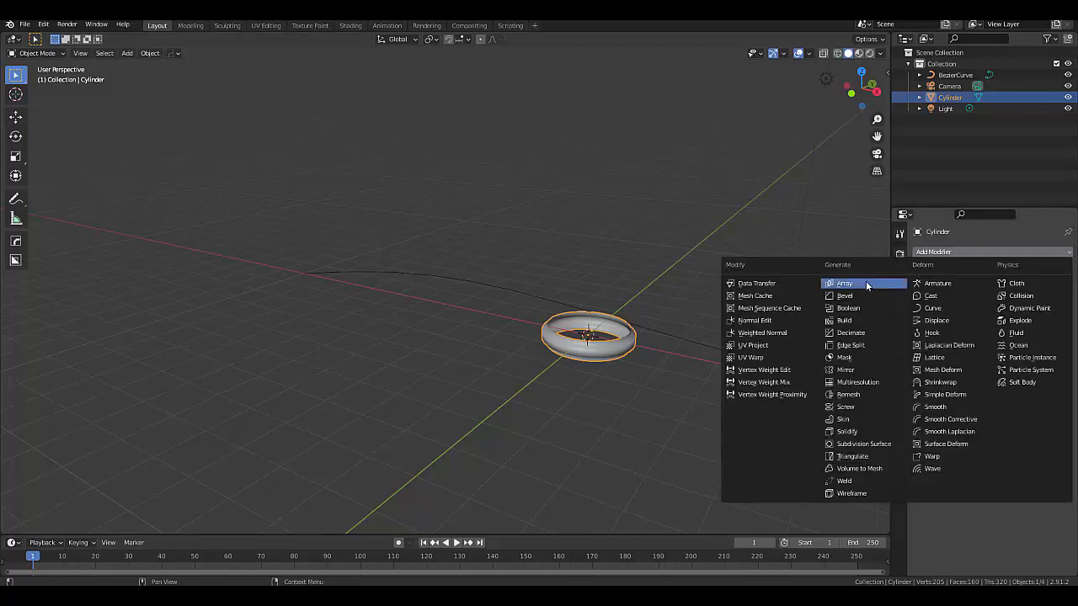
pyautogui.click(845, 283)
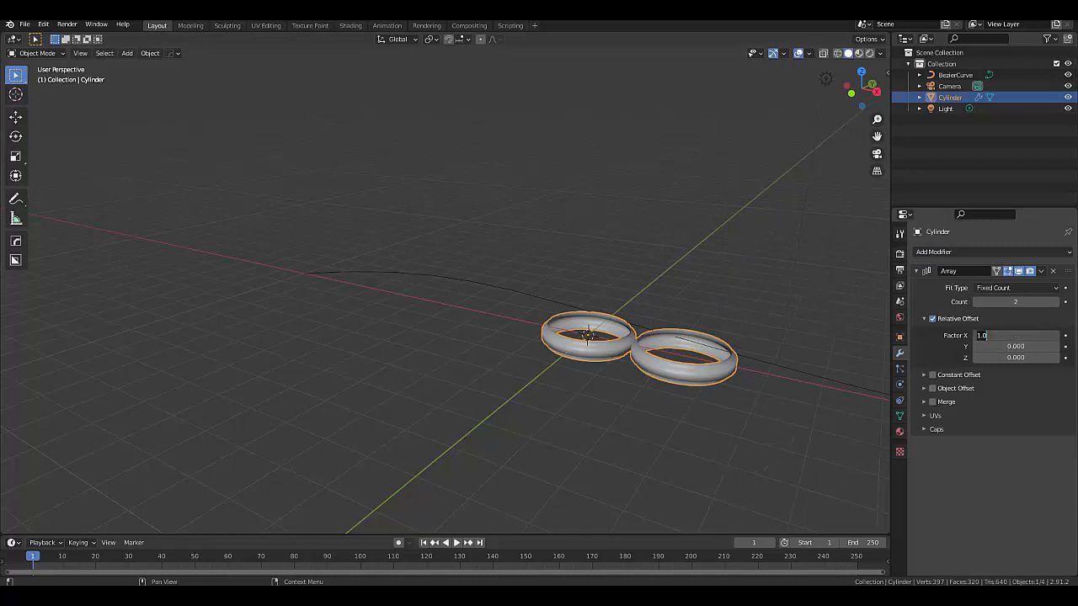
pyautogui.write('0.000')
pyautogui.click(1016, 357)
pyautogui.write('1.000')
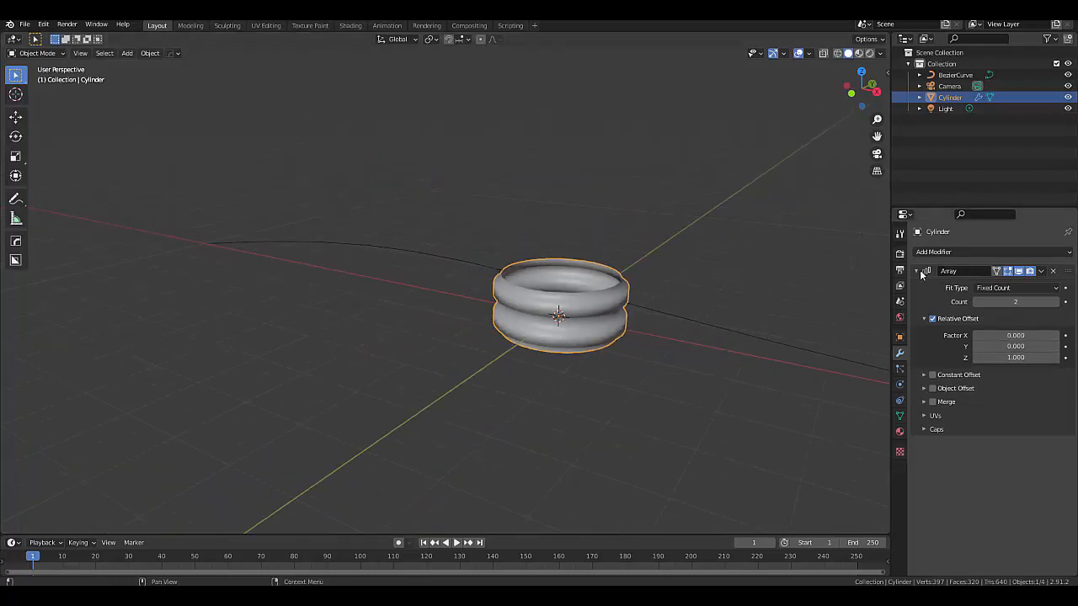
# Add a Curve modifier using BezierCurve as the curve object, deforming along Z.
pyautogui.click(969, 251)
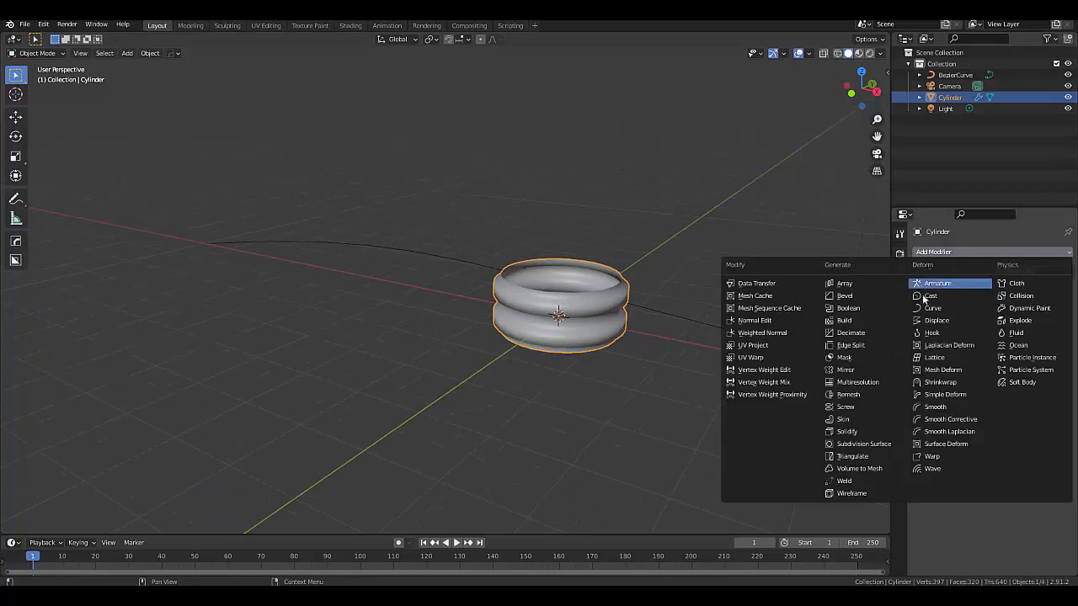
pyautogui.click(933, 307)
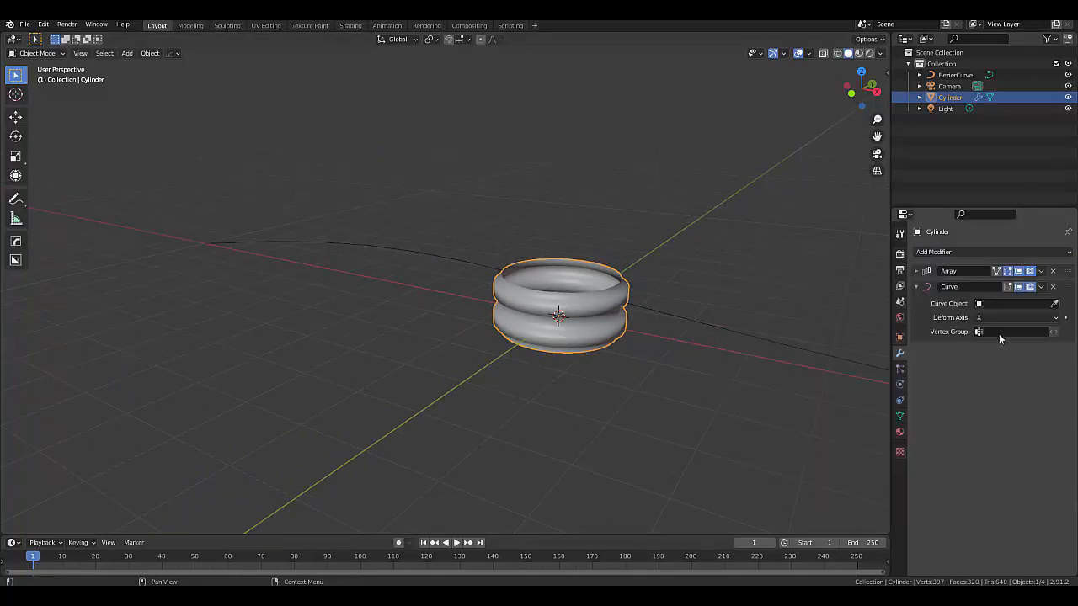
pyautogui.click(1011, 303)
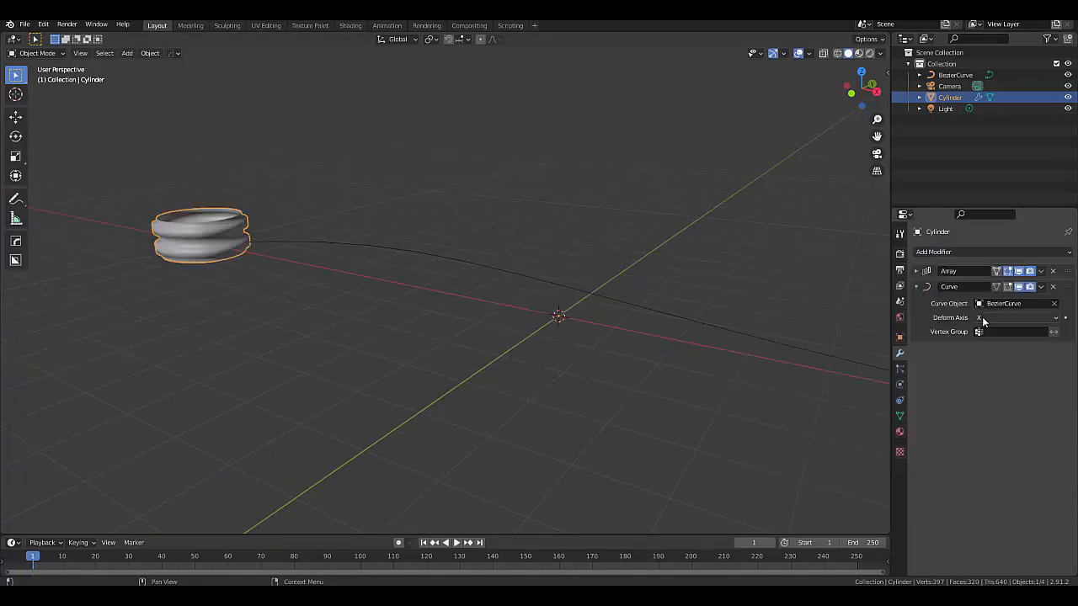
pyautogui.click(1017, 317)
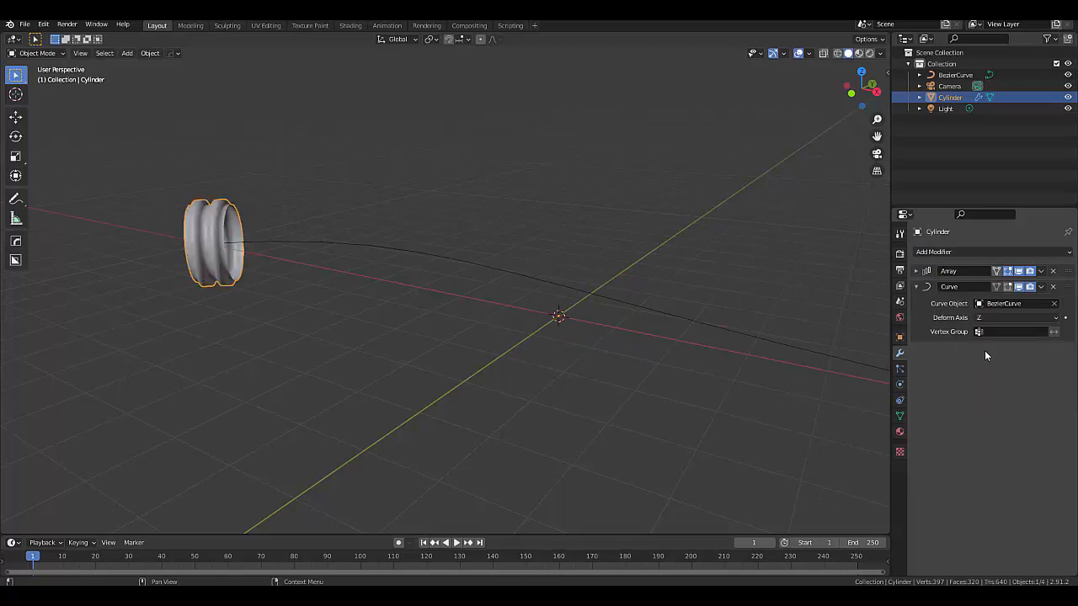
# Raise the Array modifier count to 34 and orbit to inspect the pipe.
pyautogui.click(916, 287)
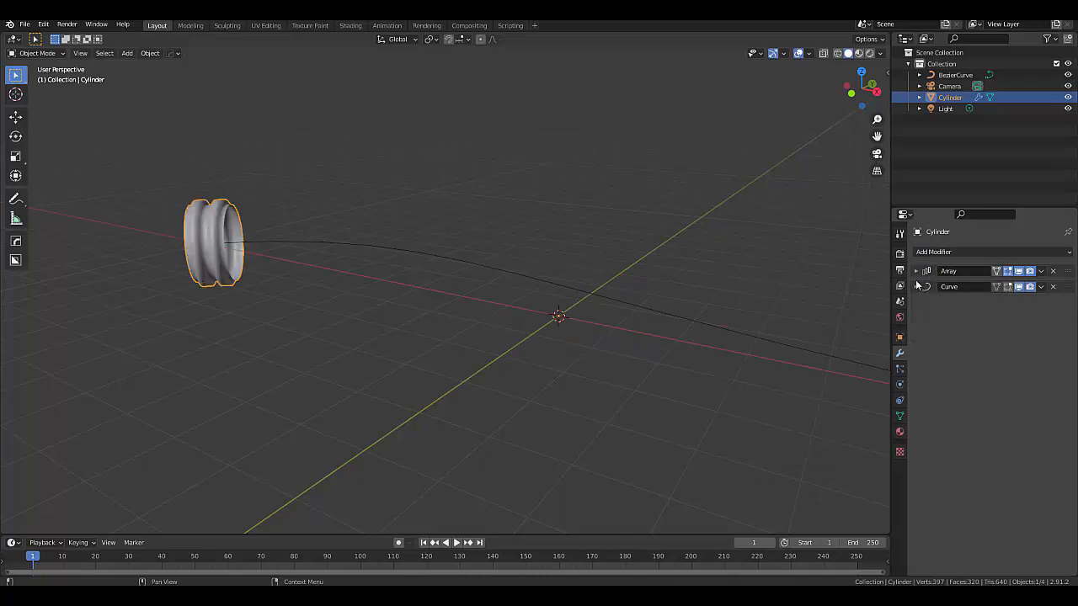
pyautogui.click(917, 271)
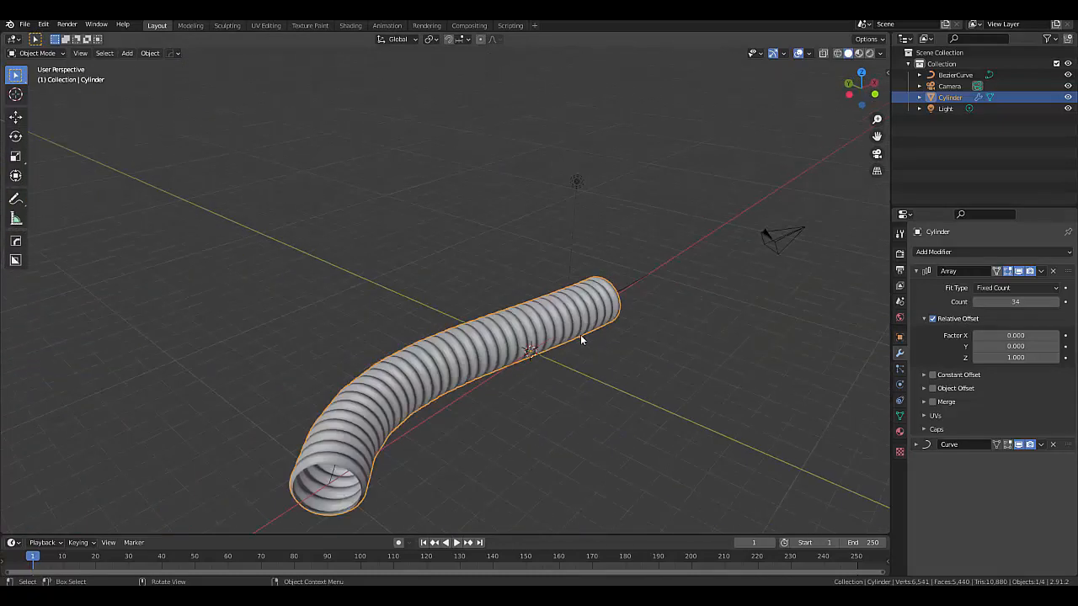
pyautogui.moveTo(582, 342); pyautogui.dragTo(308, 379)
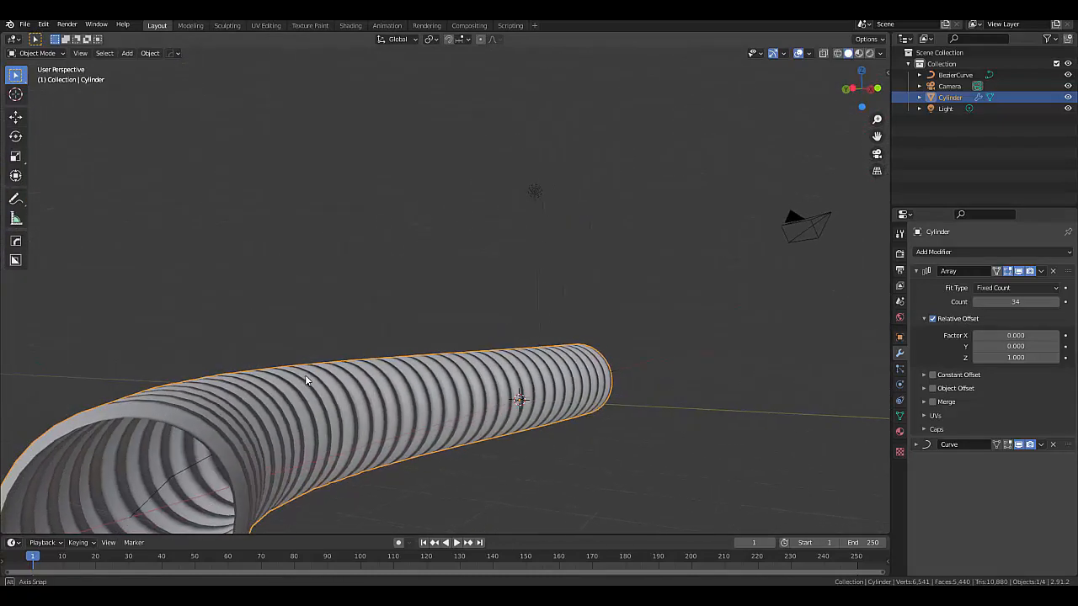